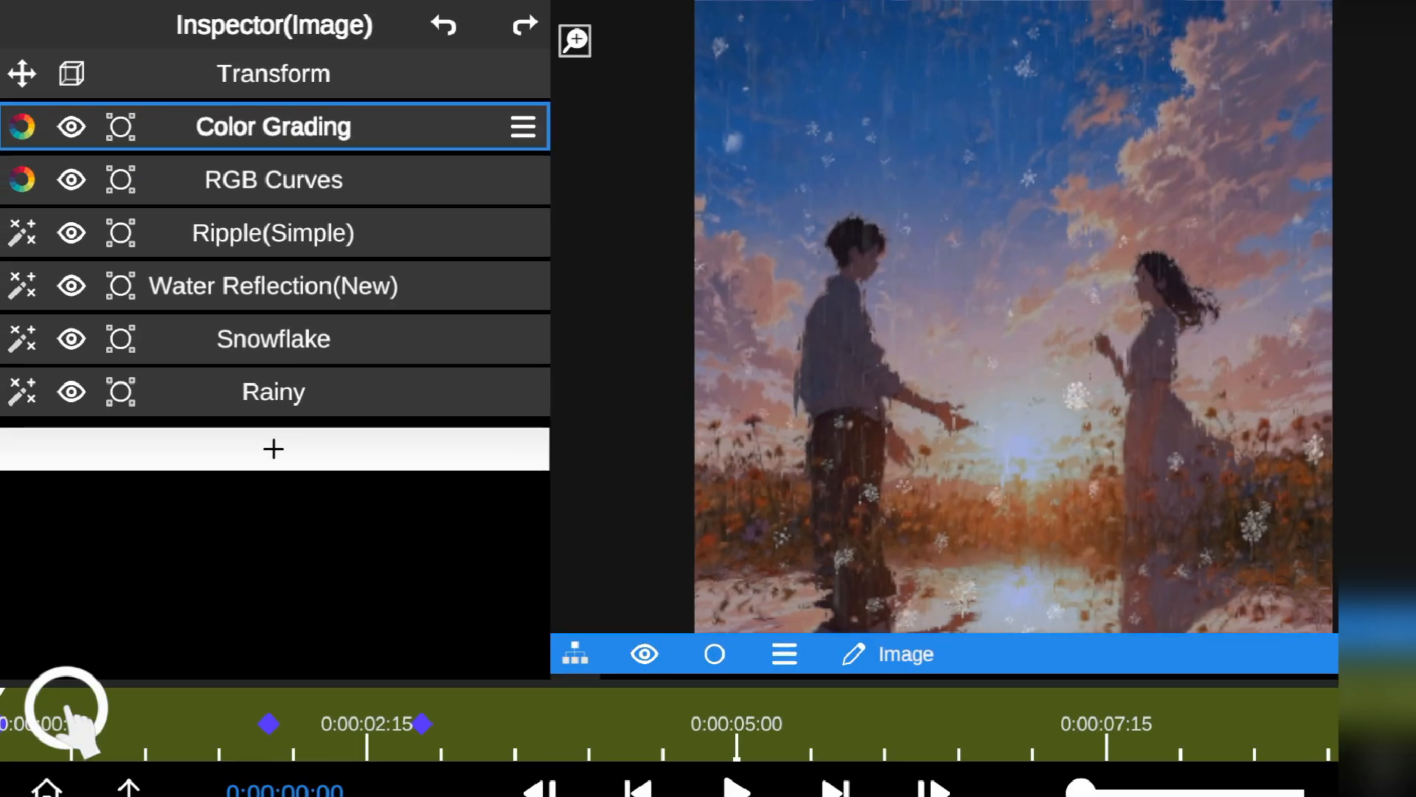
Drag an effect on the image layer to a new position in its effect stack
left_click(271, 285)
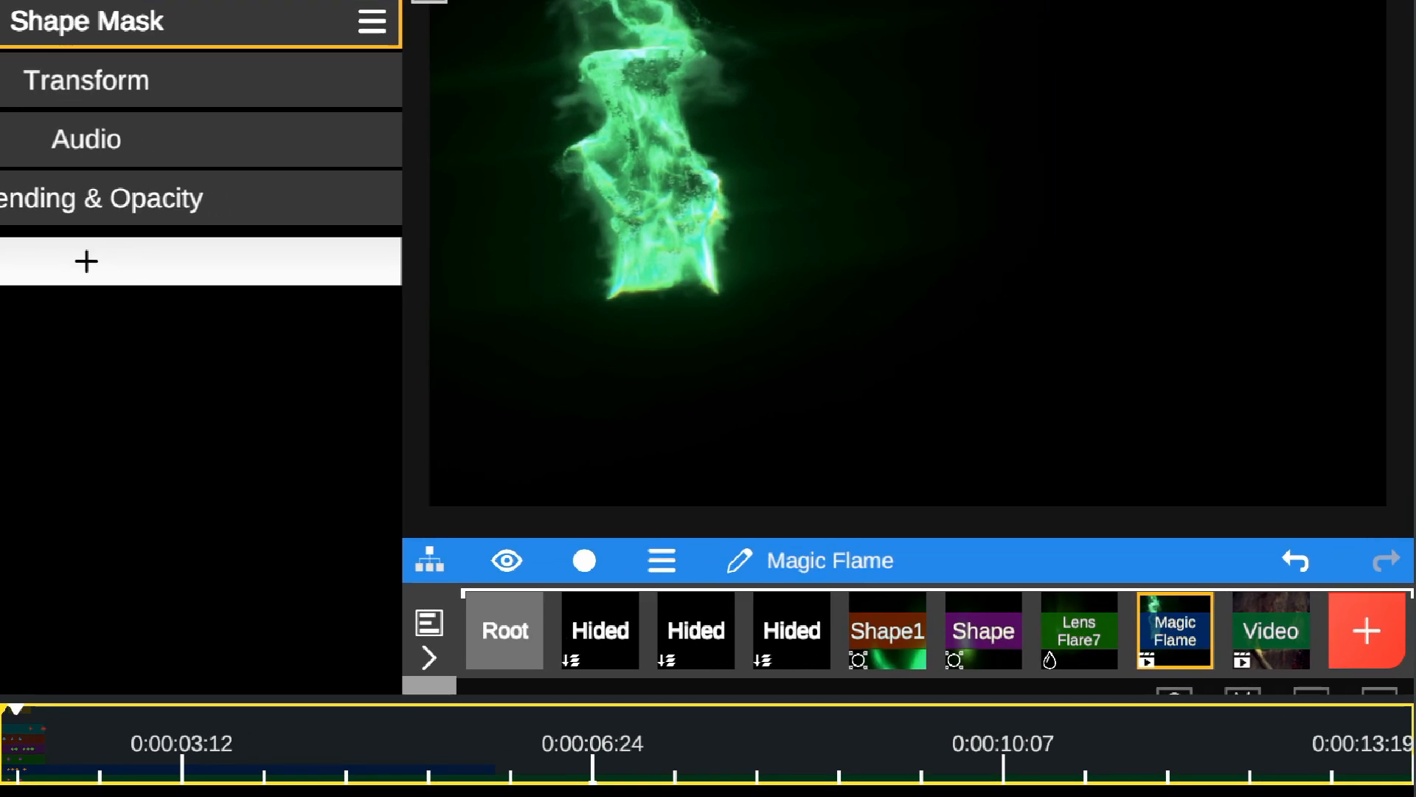
Solo the Magic Flame layer and expand its Turbulent Distortion effect settings
left_click(85, 261)
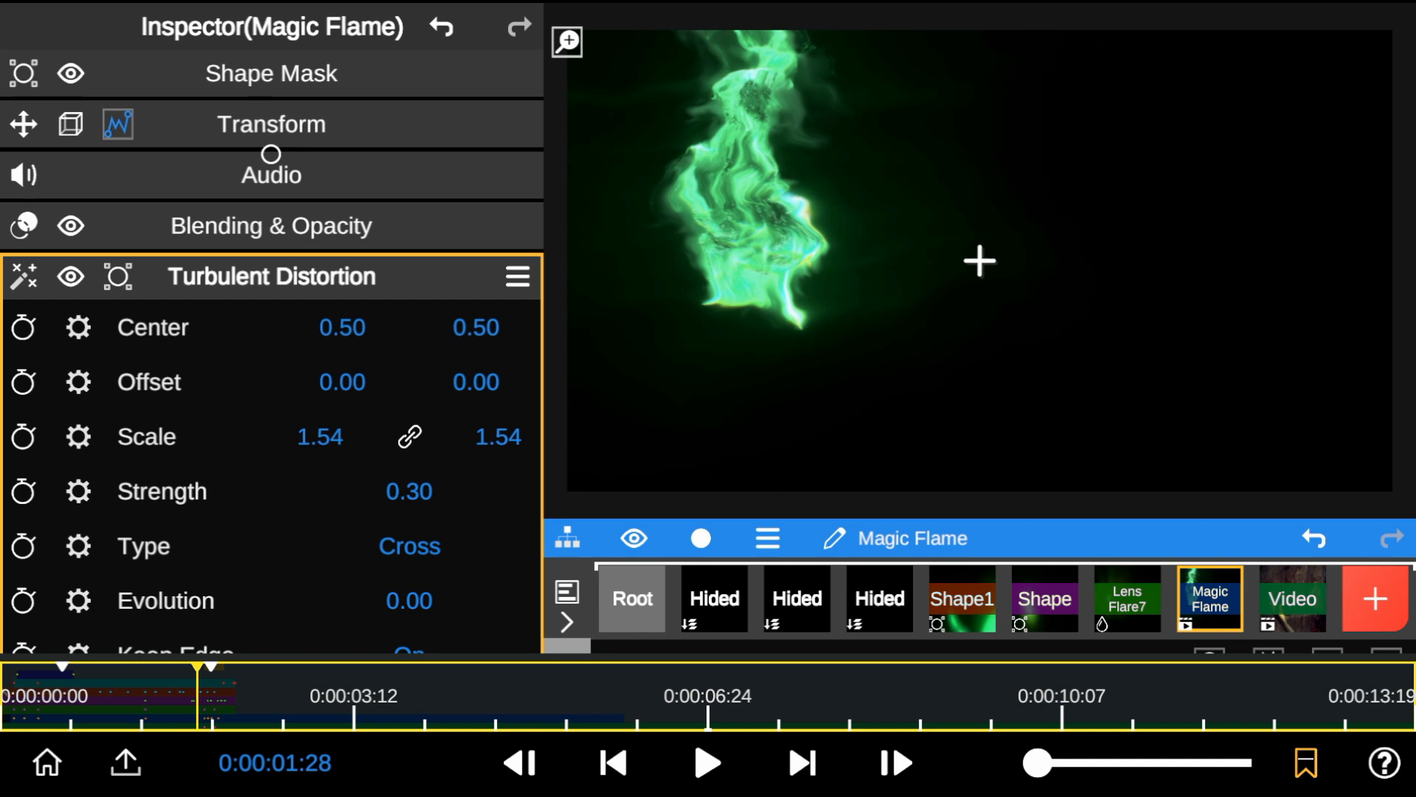
left_click(1291, 598)
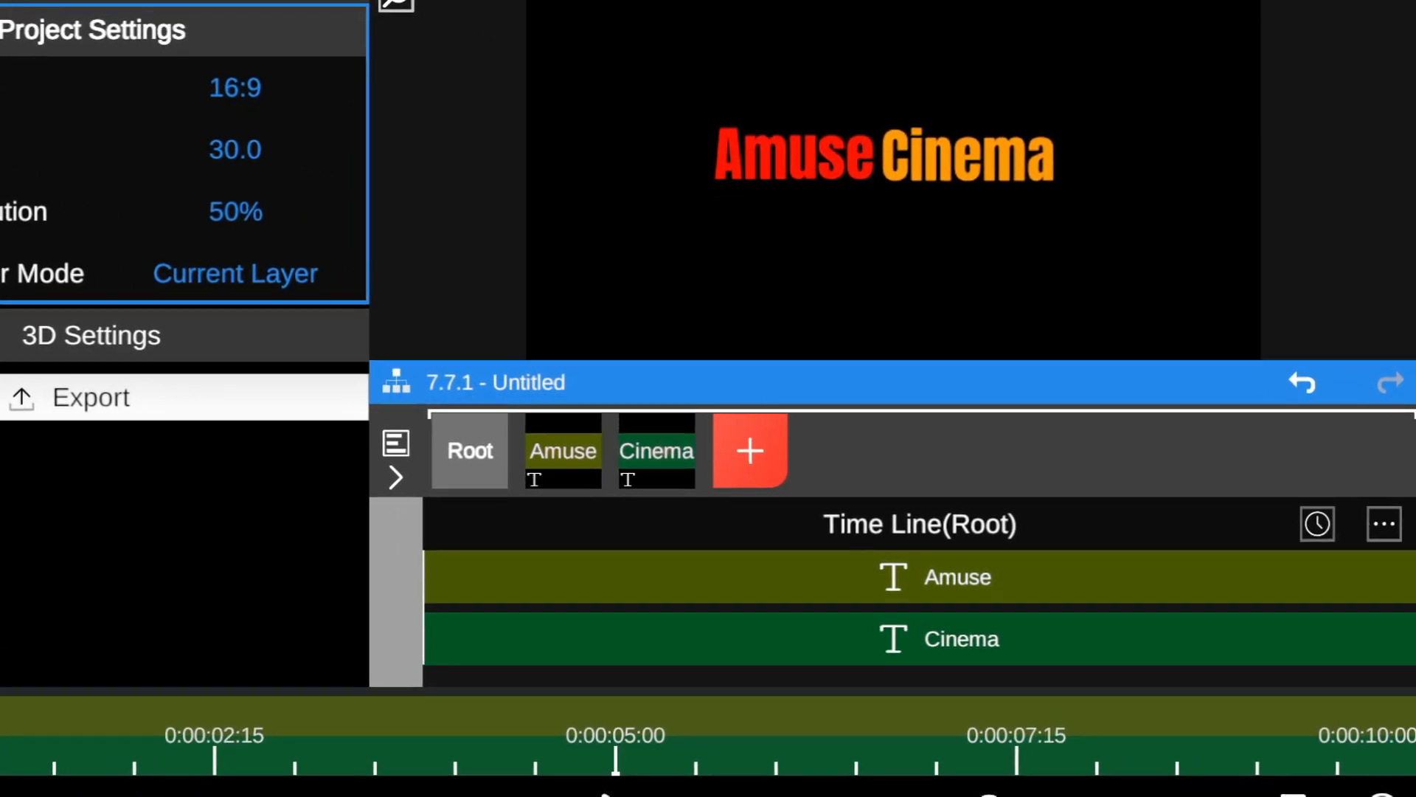
Add an adjustment layer above Amuse and Cinema with glow and reflection effects
left_click(749, 450)
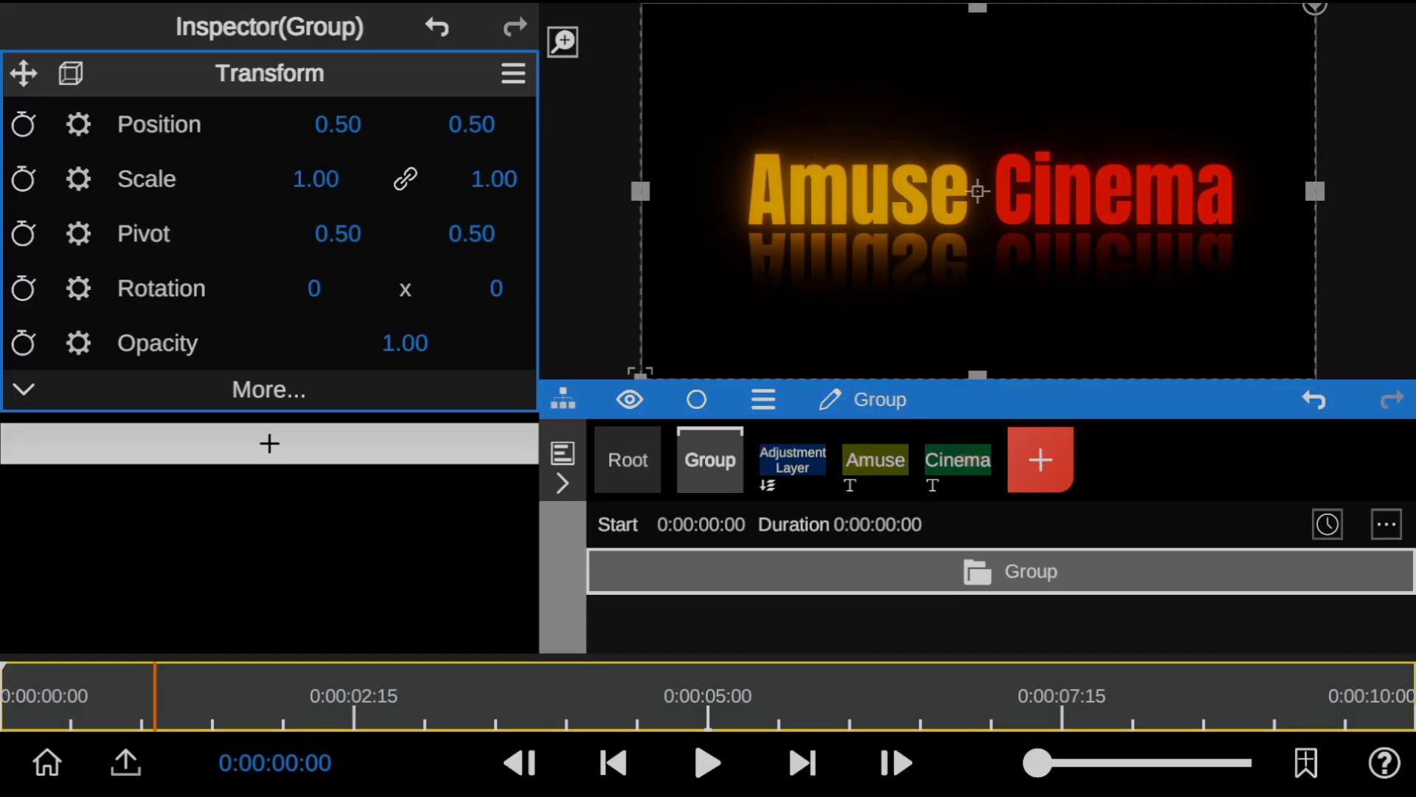
In Layer Manager, create a group and move the Cinema text layer into it
left_click(872, 459)
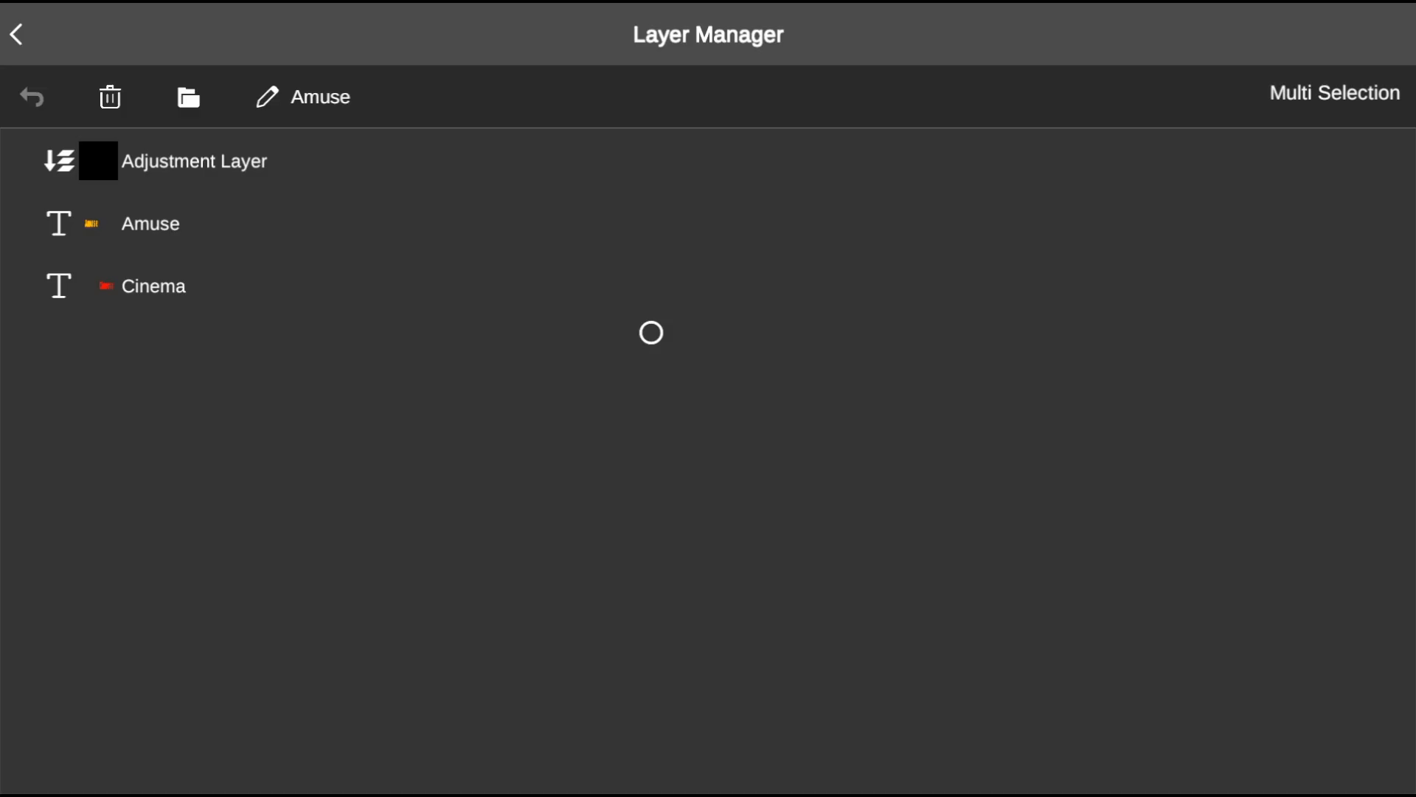
left_click(189, 96)
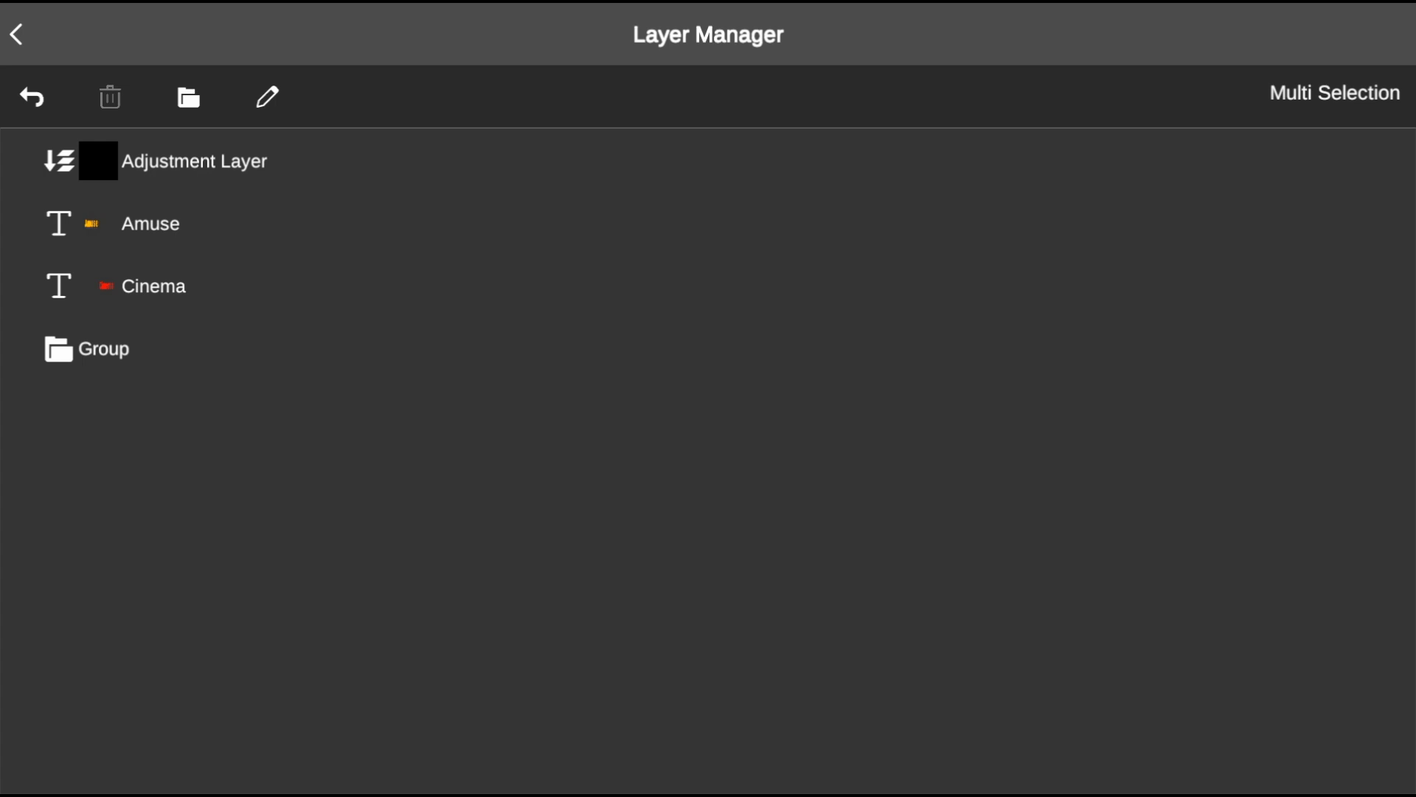
left_click(104, 286)
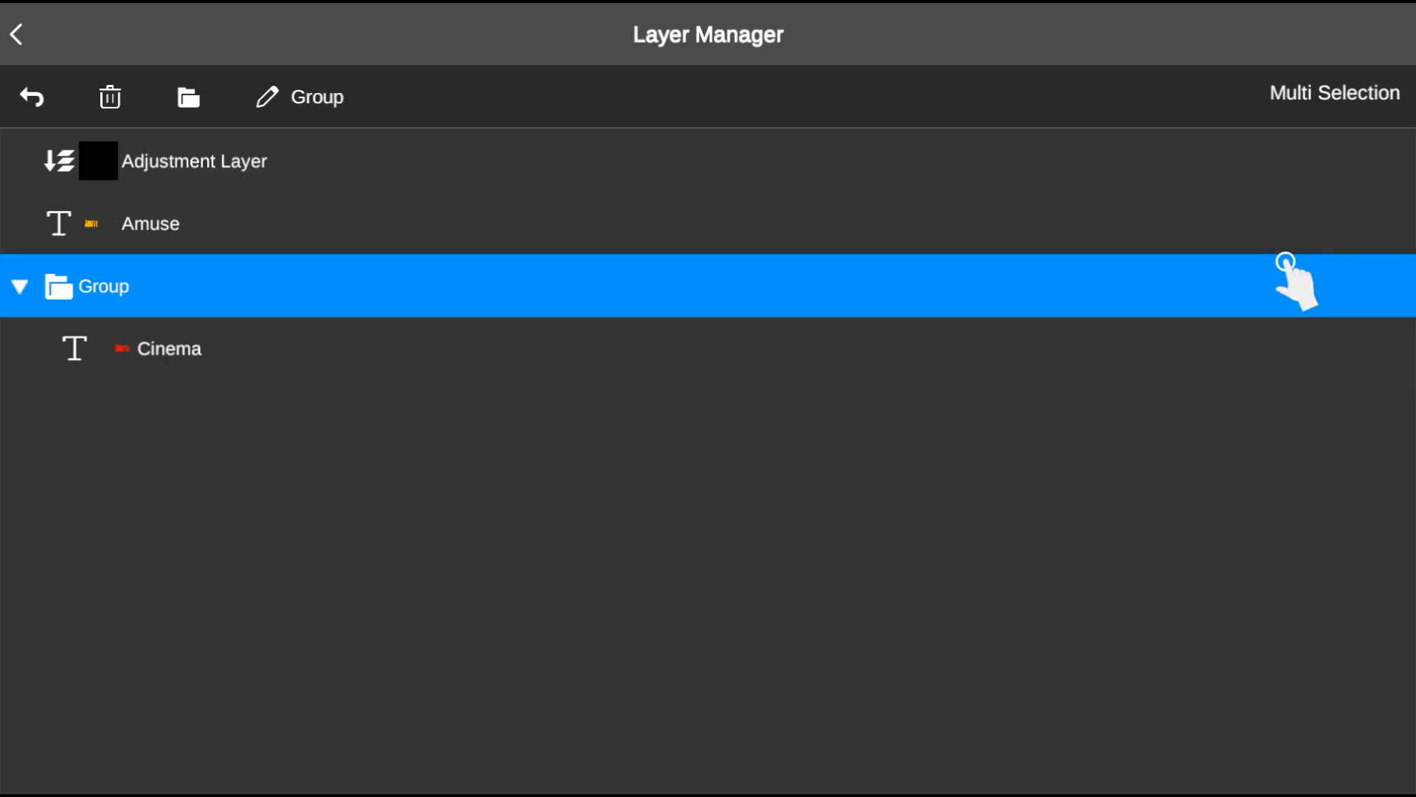